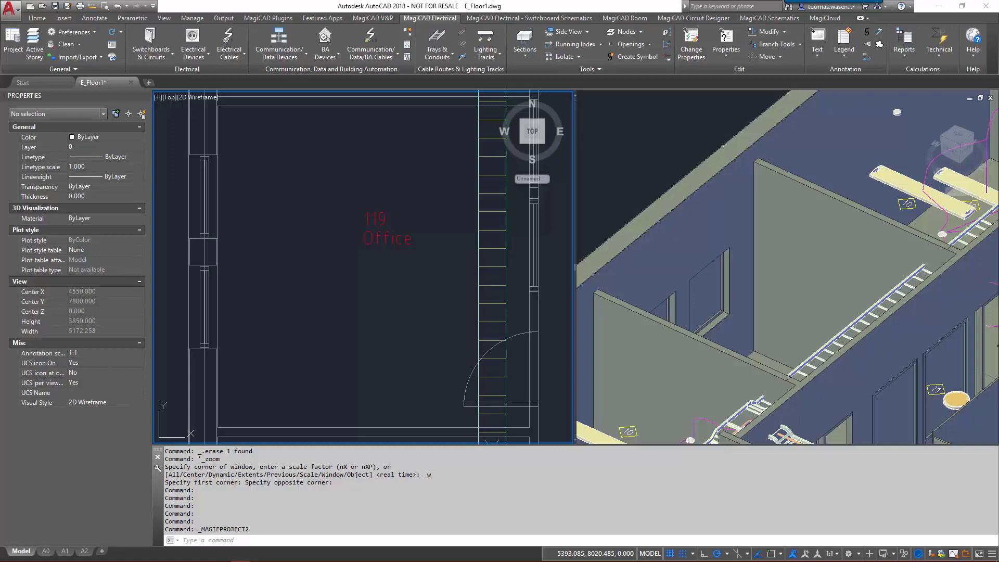
mouse_move(134, 105)
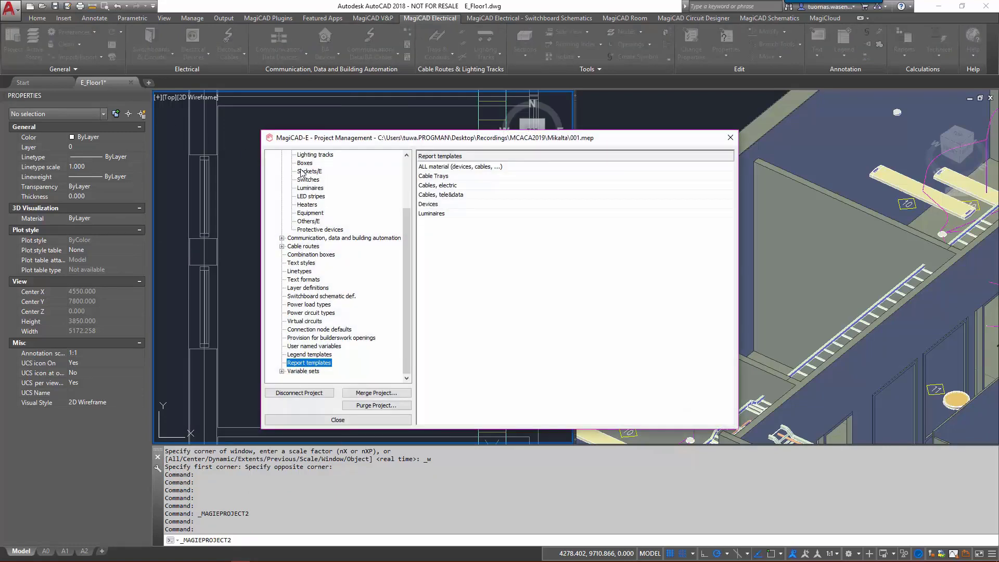
- Define LED stripe product L1 'LED Stripe type 1' (5 W/m, W28 Lighting) in Project Management
click(310, 246)
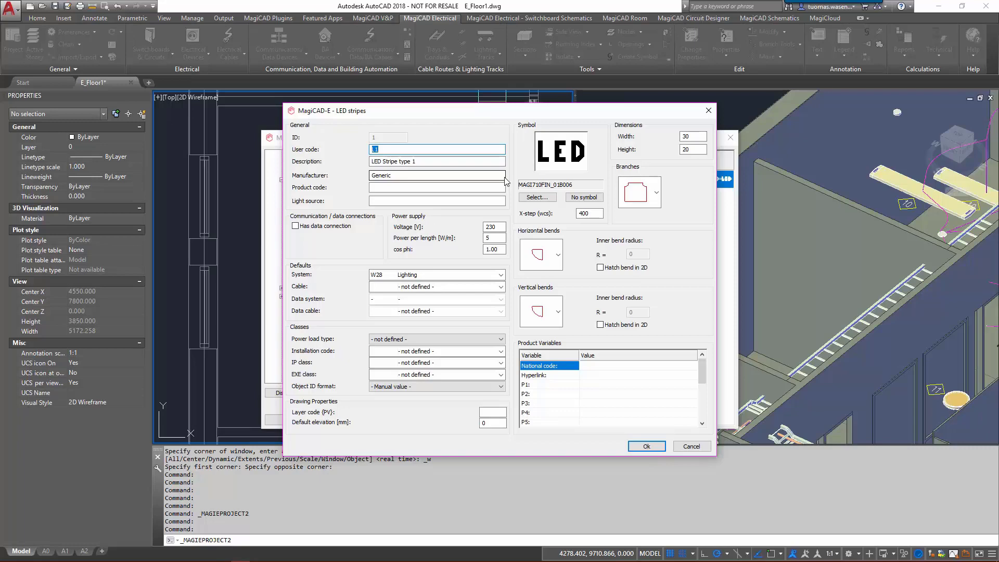
click(647, 446)
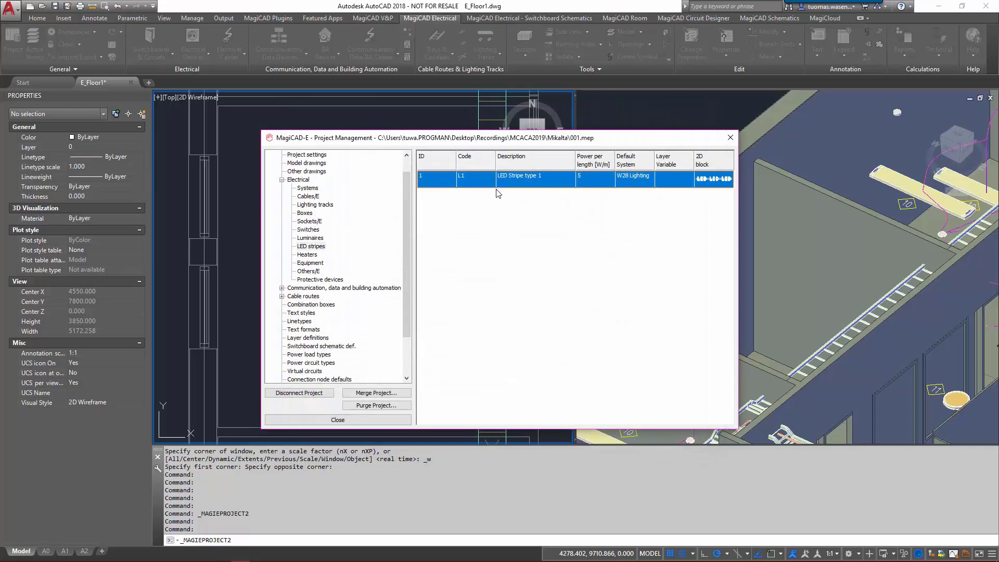
- Copy L1 into product L2 'LED Stripe type 2' with a dashed symbol and 50 mm width
right_click(497, 177)
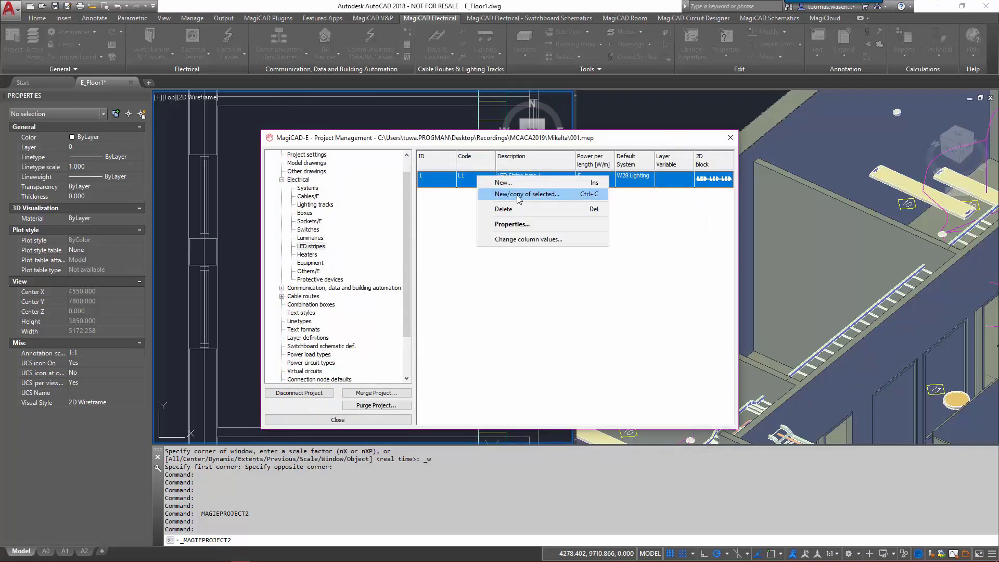
click(526, 194)
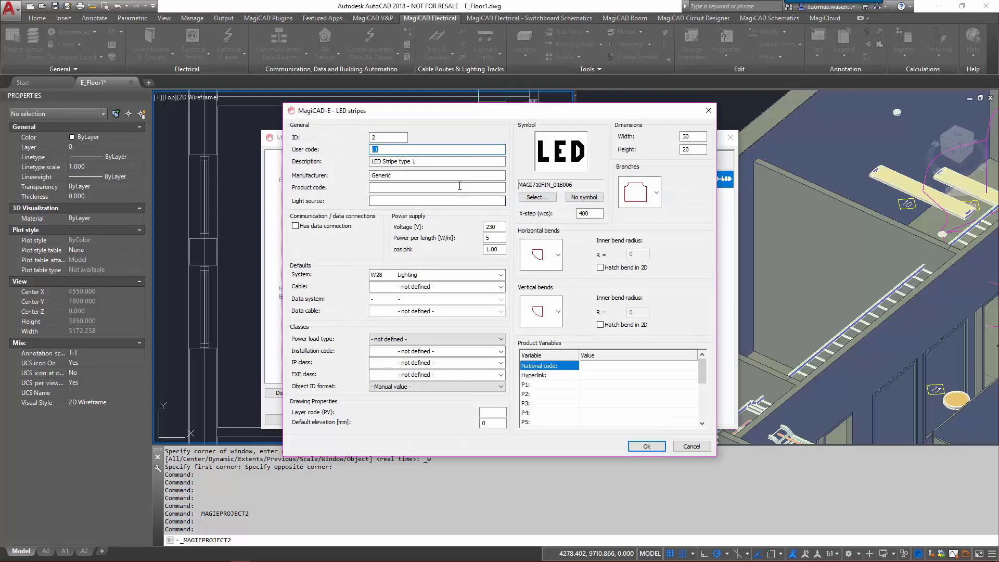
text(L)
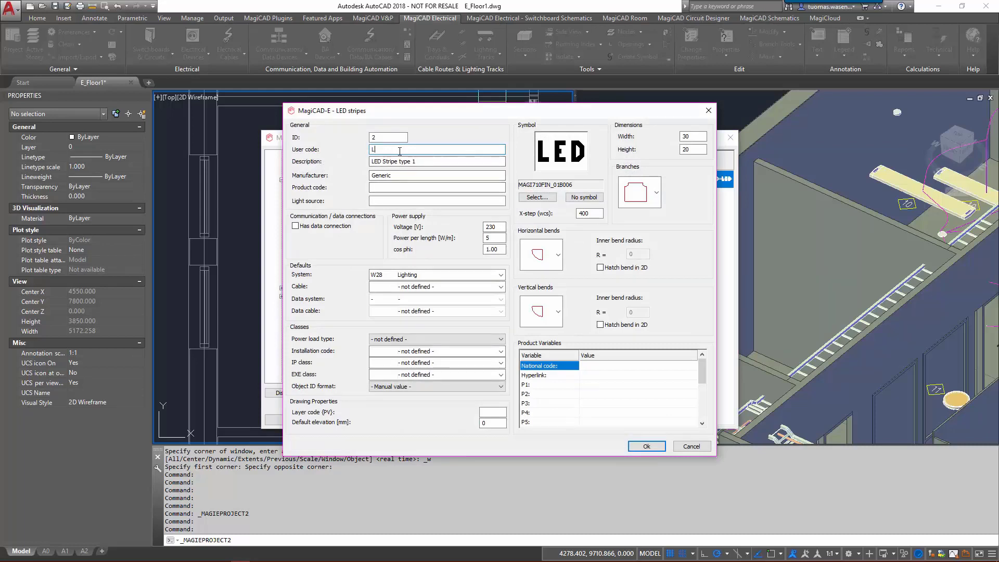
text(2)
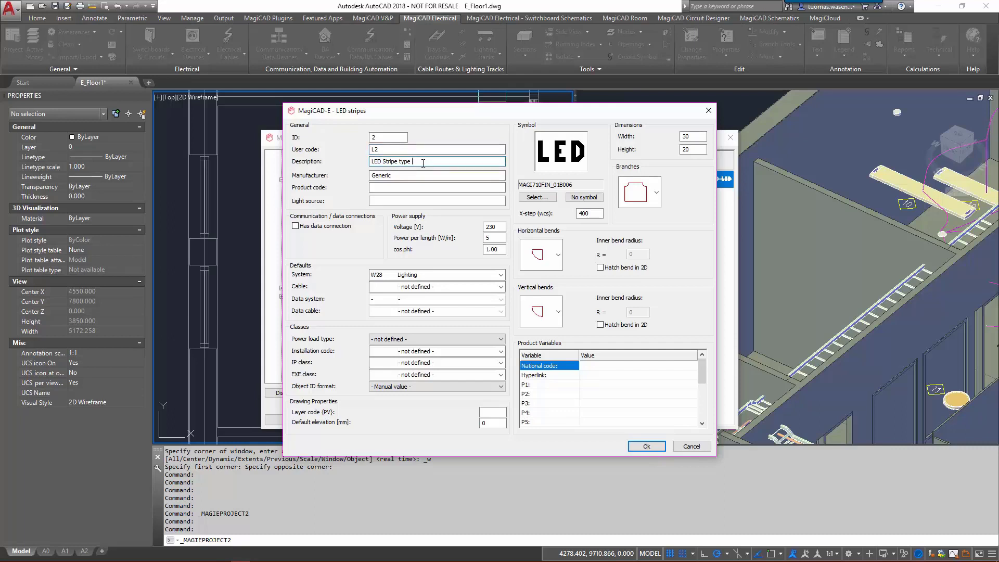
text(2)
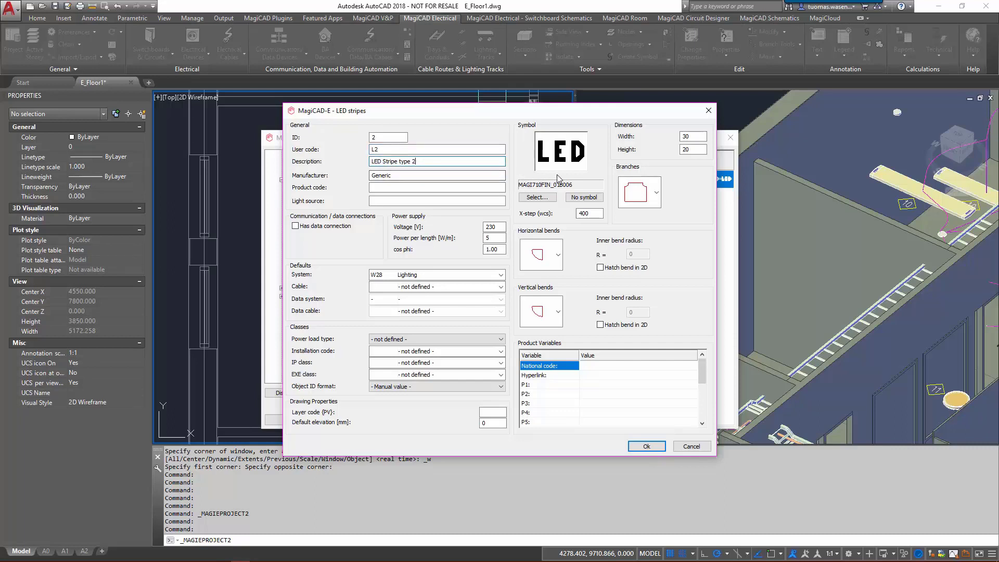
click(537, 198)
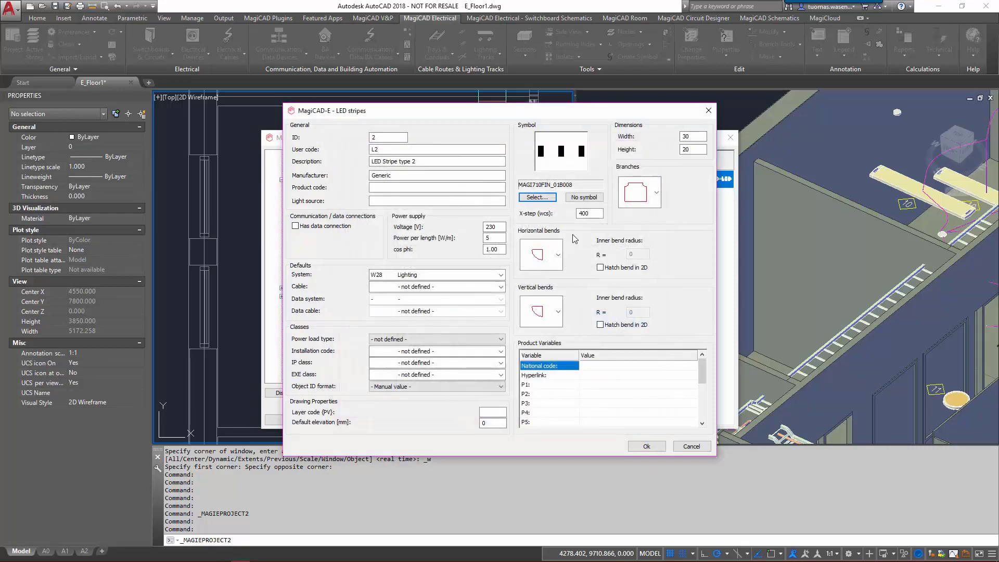
mouse_move(640, 394)
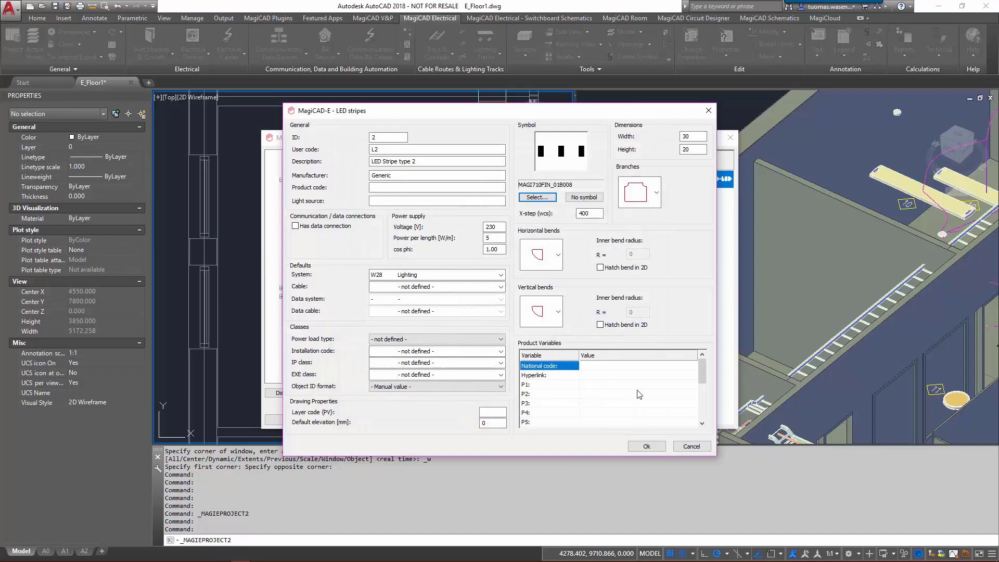
click(694, 135)
text(50)
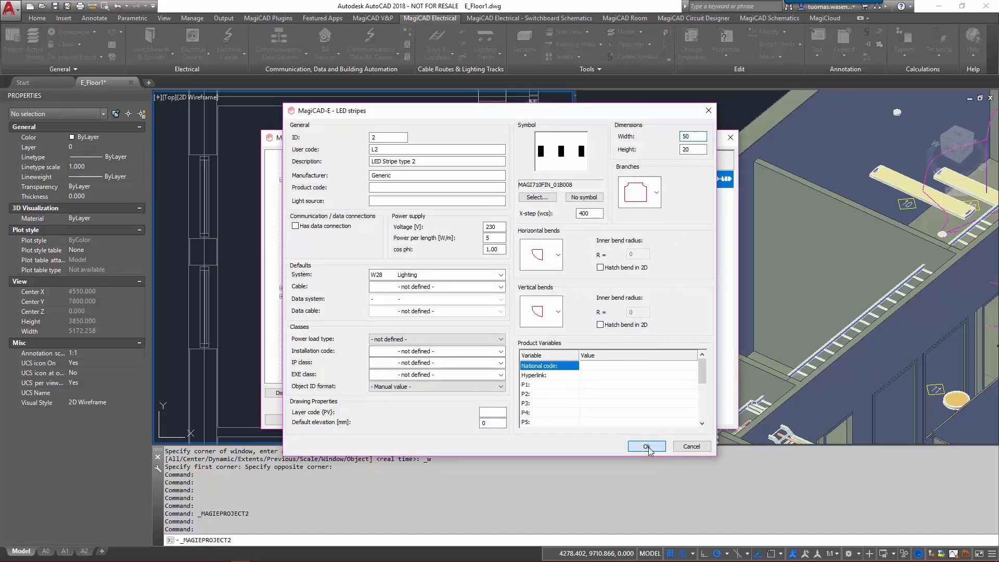
click(647, 446)
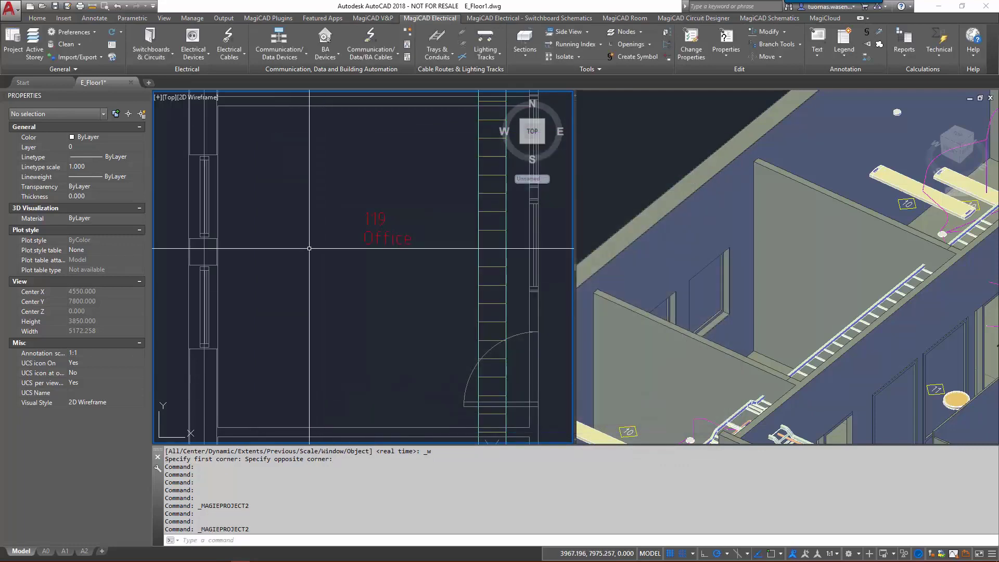
- Start the LED-stripes drawing command with product L1 selected in the options dialog
click(194, 43)
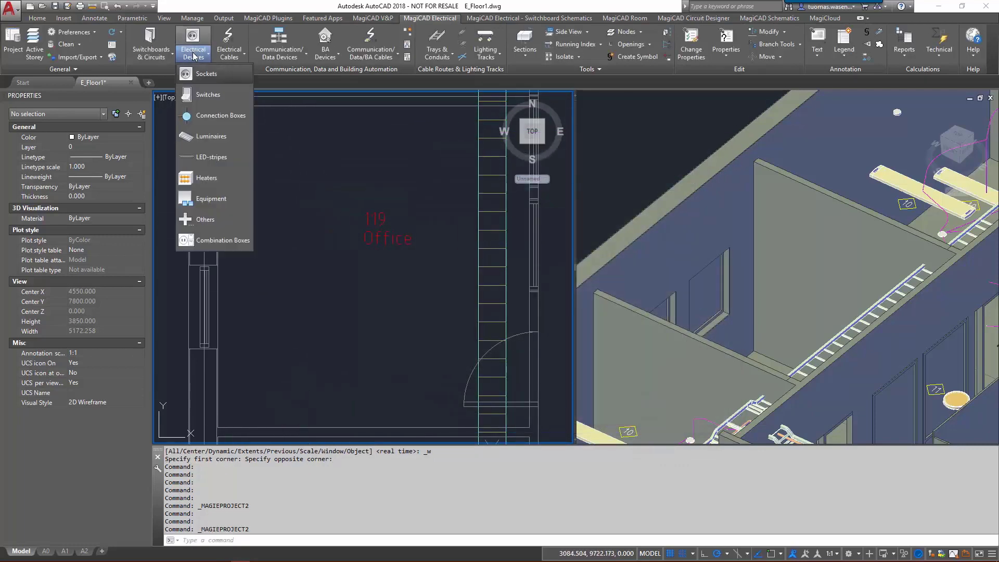
mouse_move(207, 150)
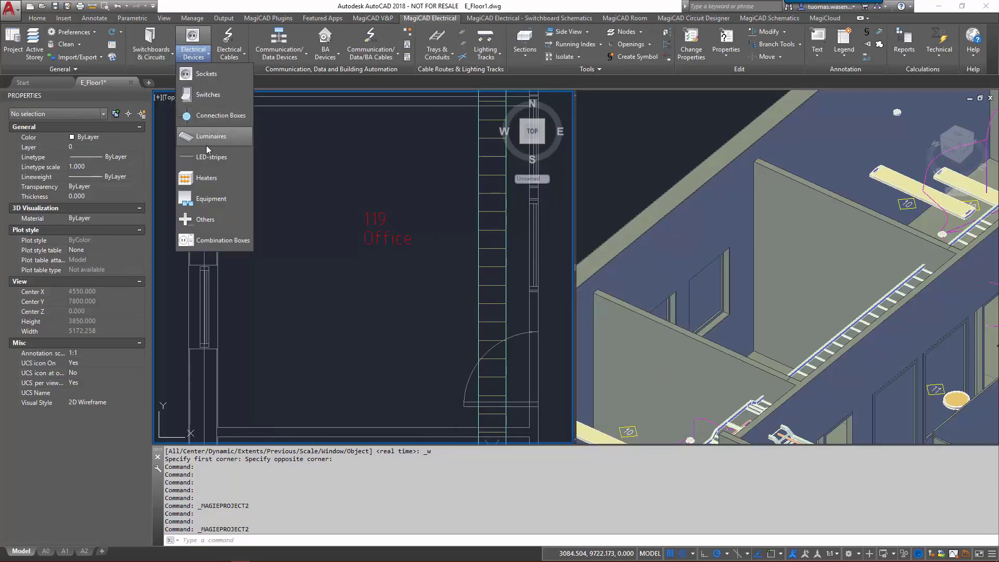
click(212, 156)
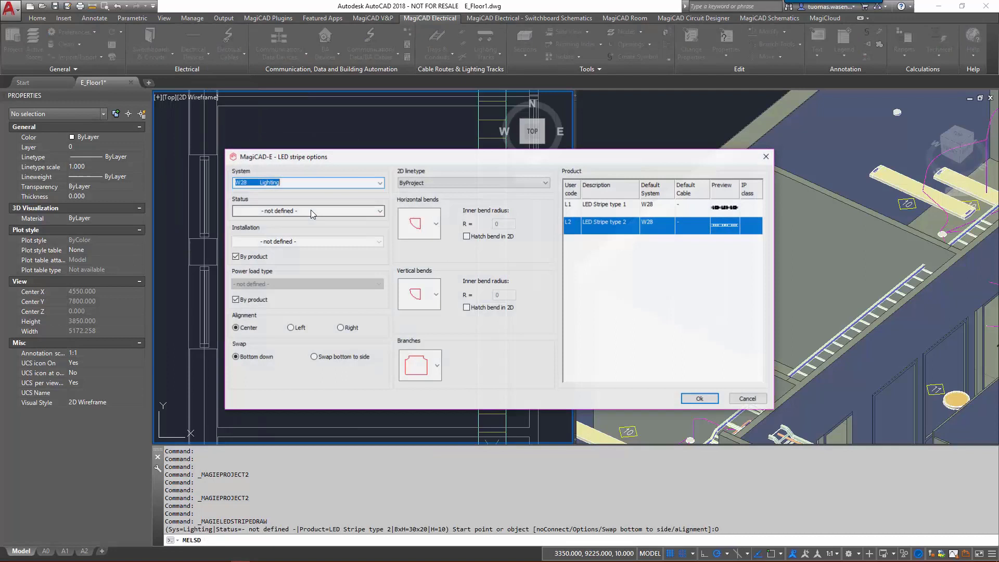
click(604, 204)
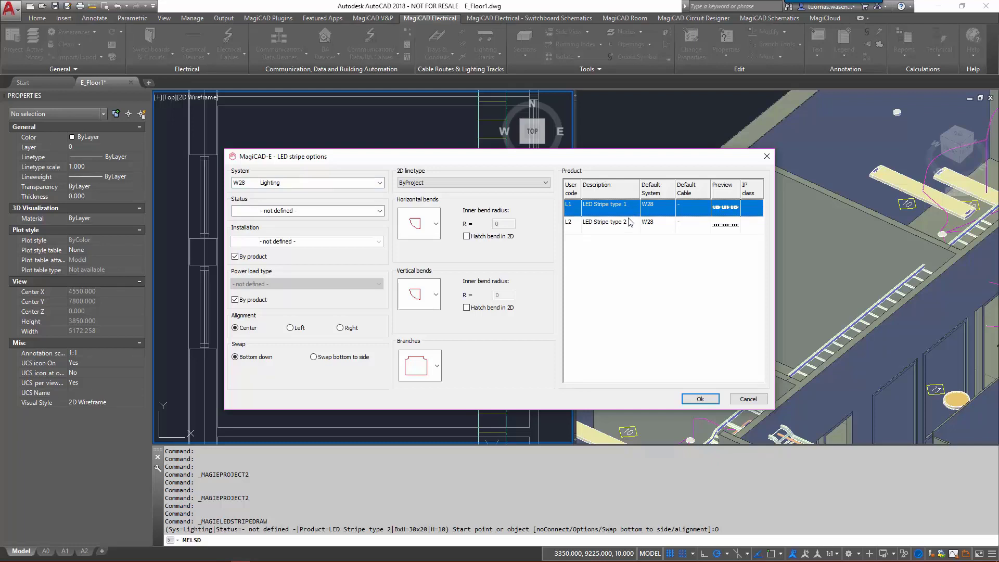
mouse_move(552, 280)
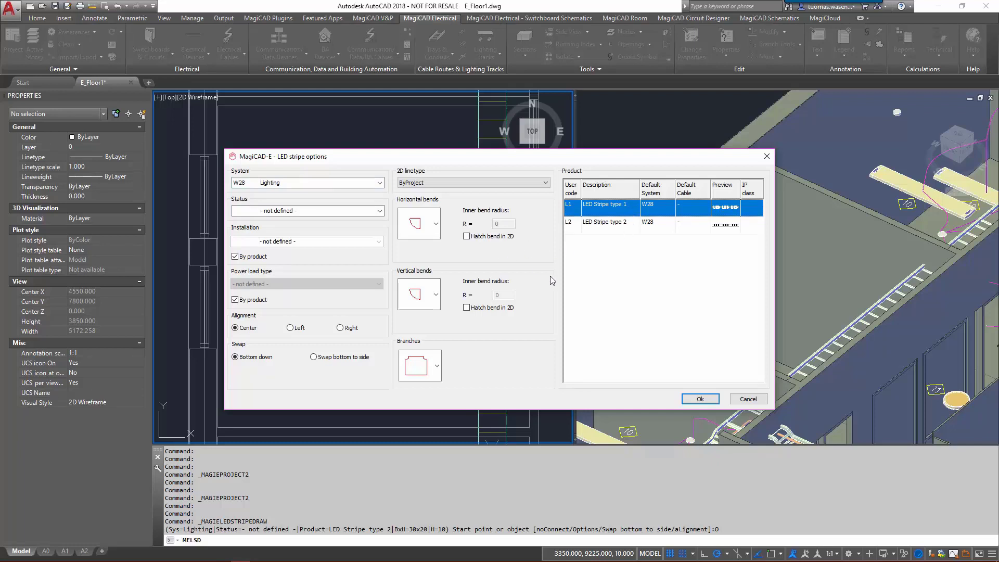
click(699, 399)
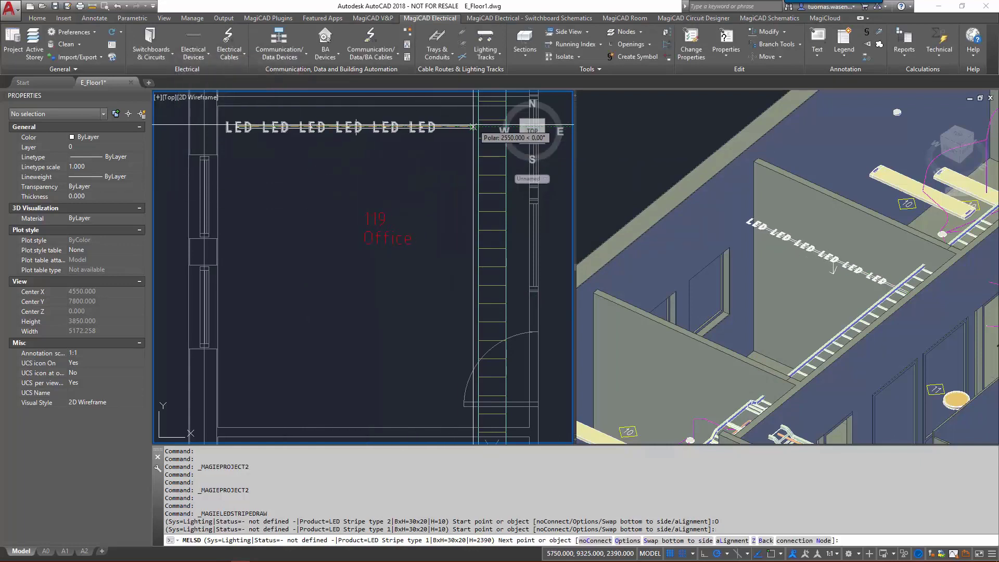
- Finish the L1 stripe along the top wall and repeat the command with L2 chosen
click(443, 171)
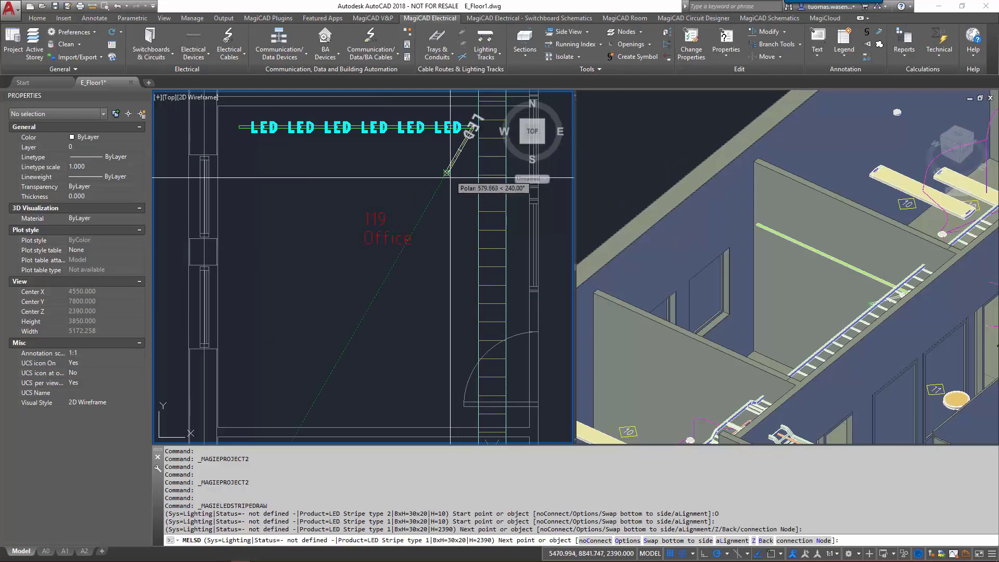
mouse_move(460, 178)
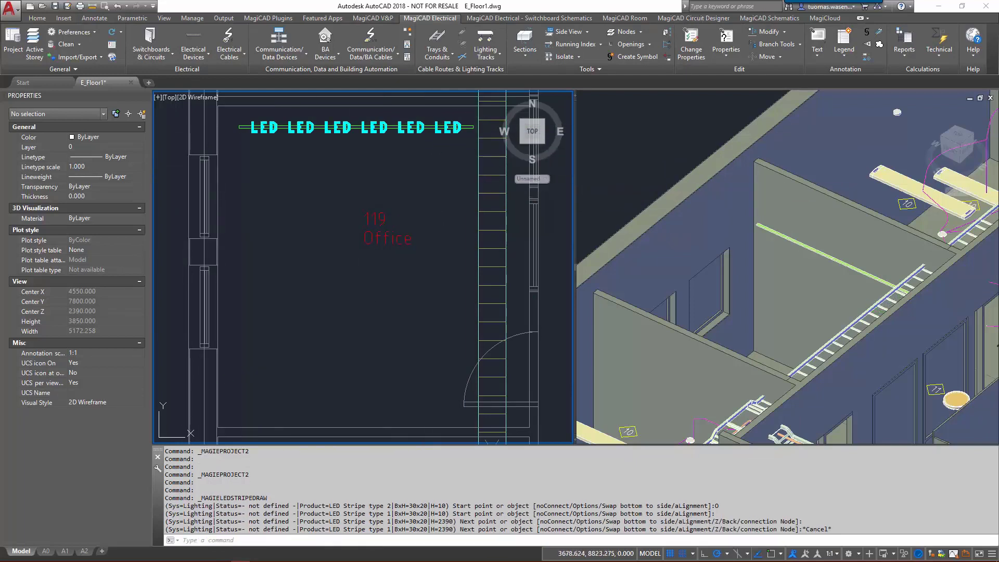
right_click(265, 211)
text(MELSD)
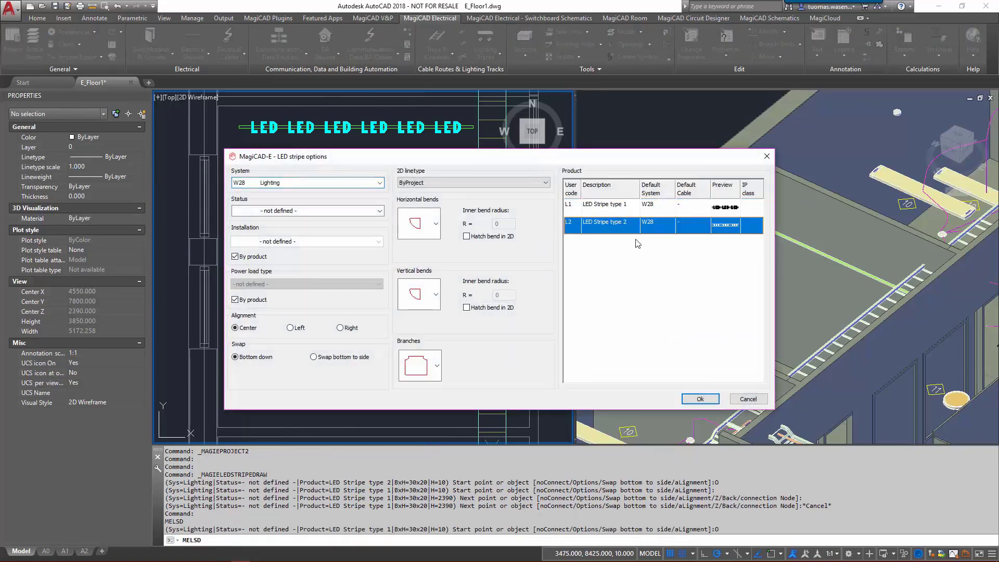
- Draw the L2 stripe down the left wall at 2390 mm centre elevation
click(699, 399)
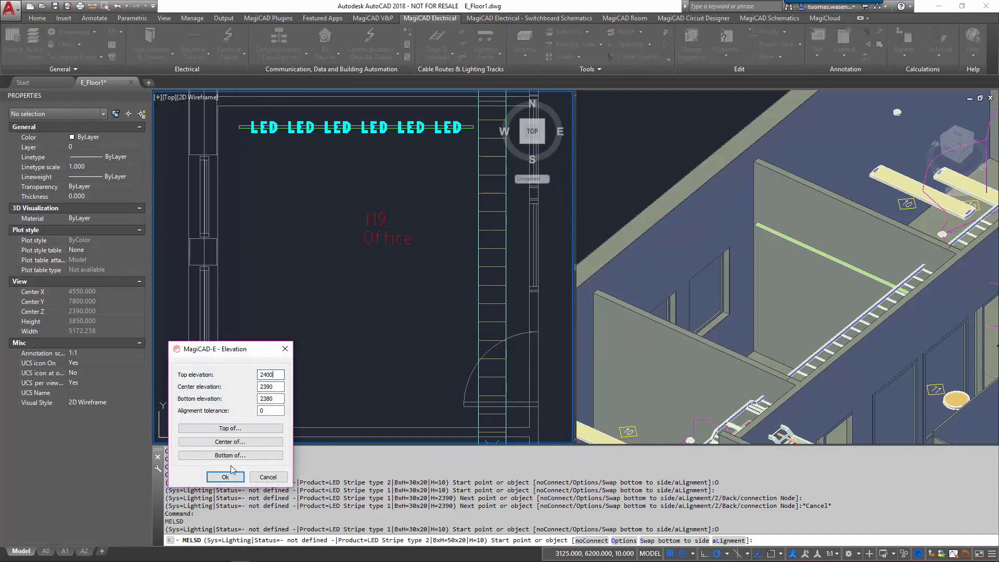
click(224, 476)
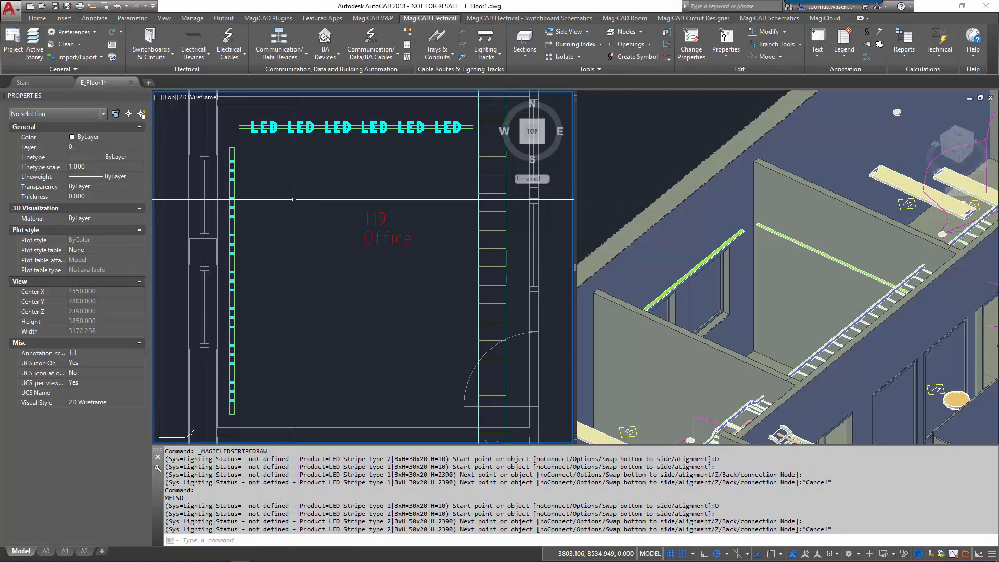
mouse_move(287, 196)
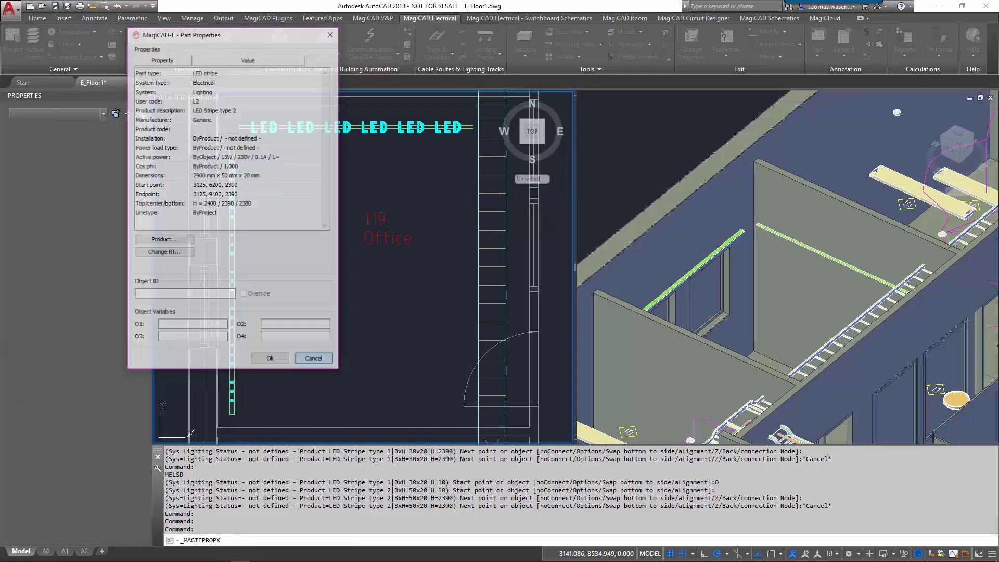
- Label both stripes with 'Luminaires, pos code' text showing L1 and L2
click(314, 358)
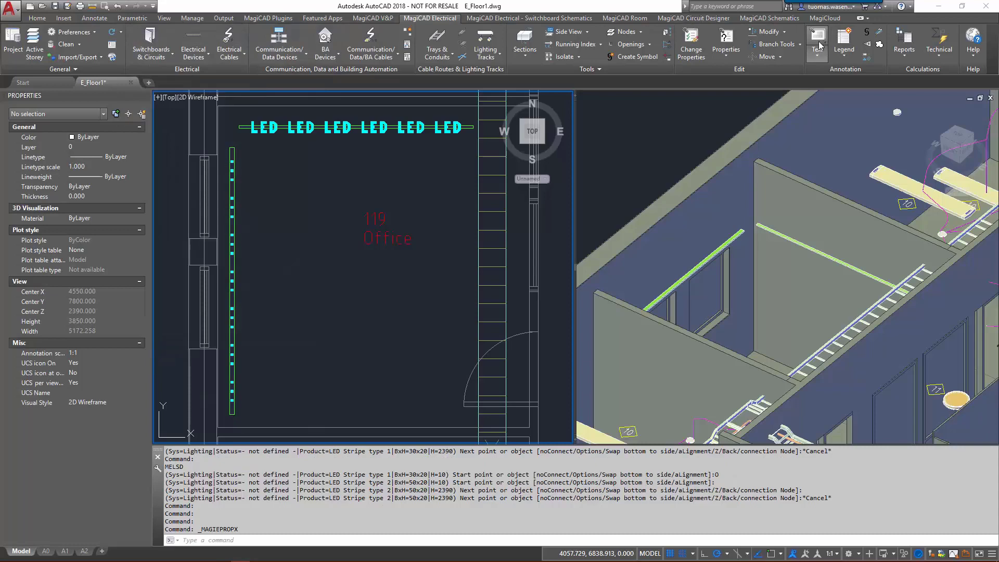
right_click(293, 256)
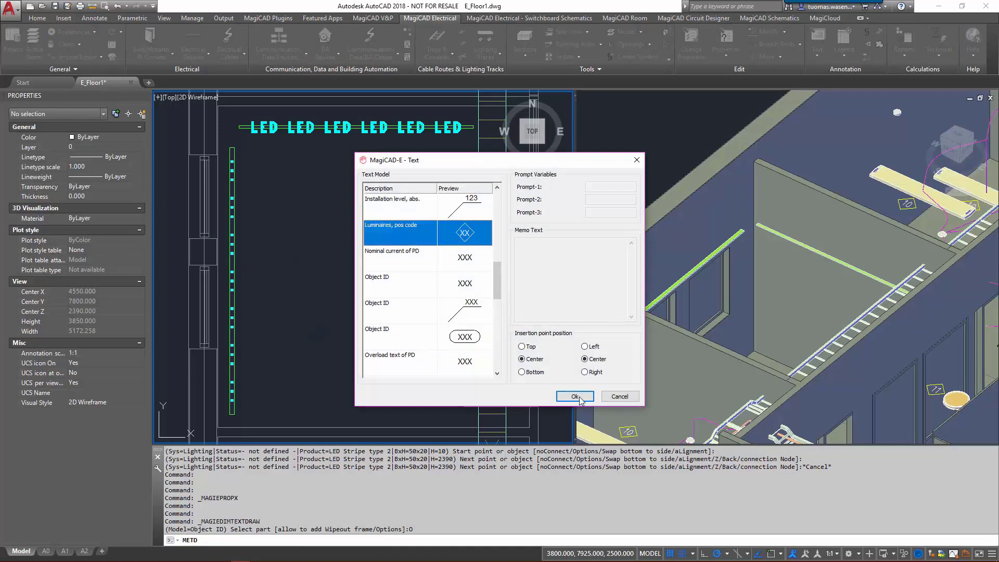
click(574, 396)
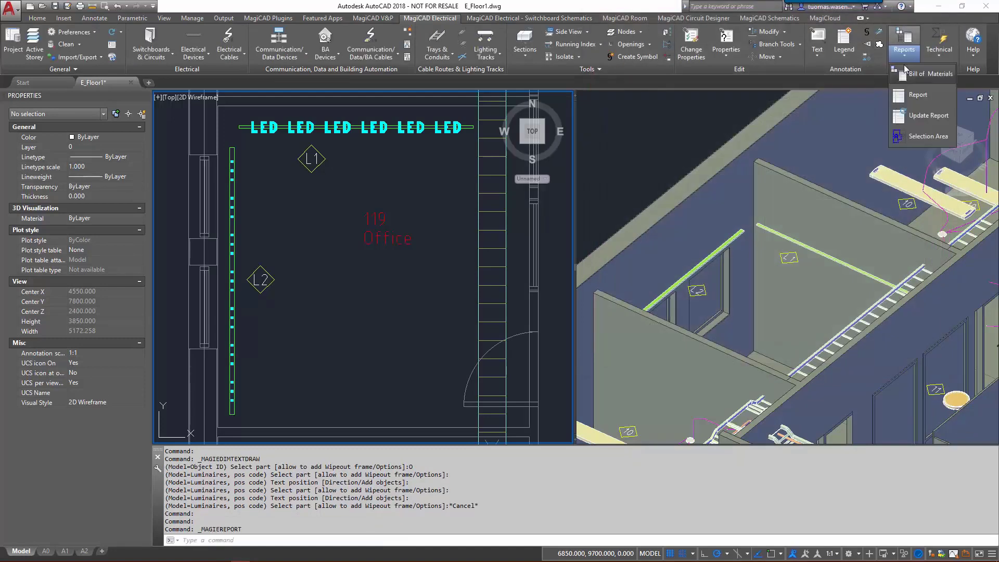
- Generate a Bill of Materials with the Luminaires template for the current drawing, listing L1 and L2
click(918, 94)
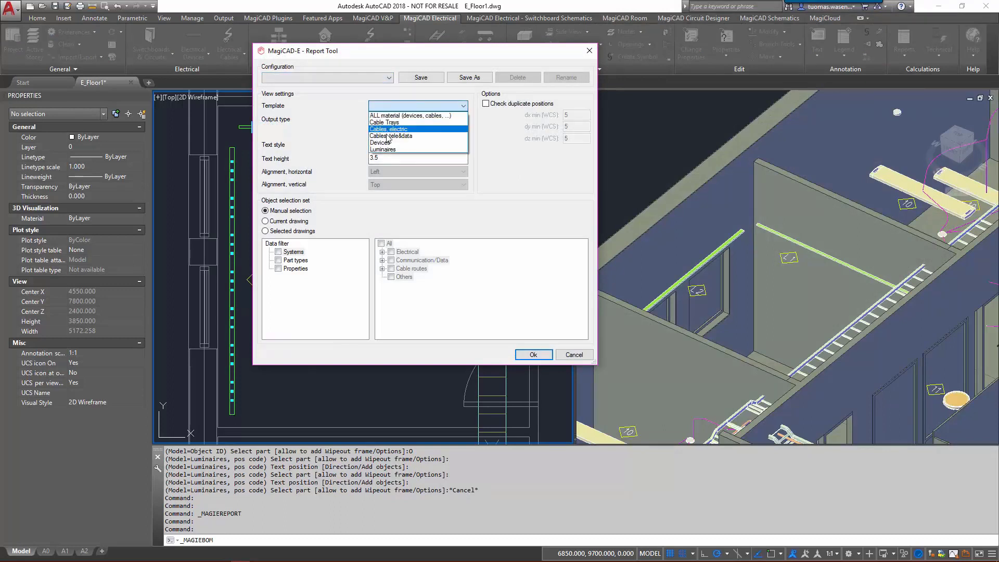
click(382, 150)
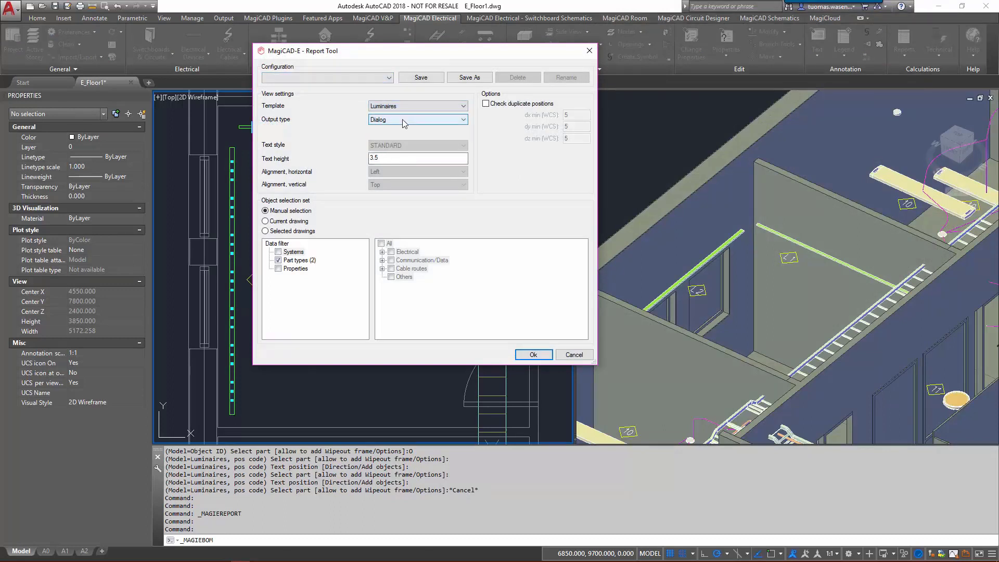
click(264, 221)
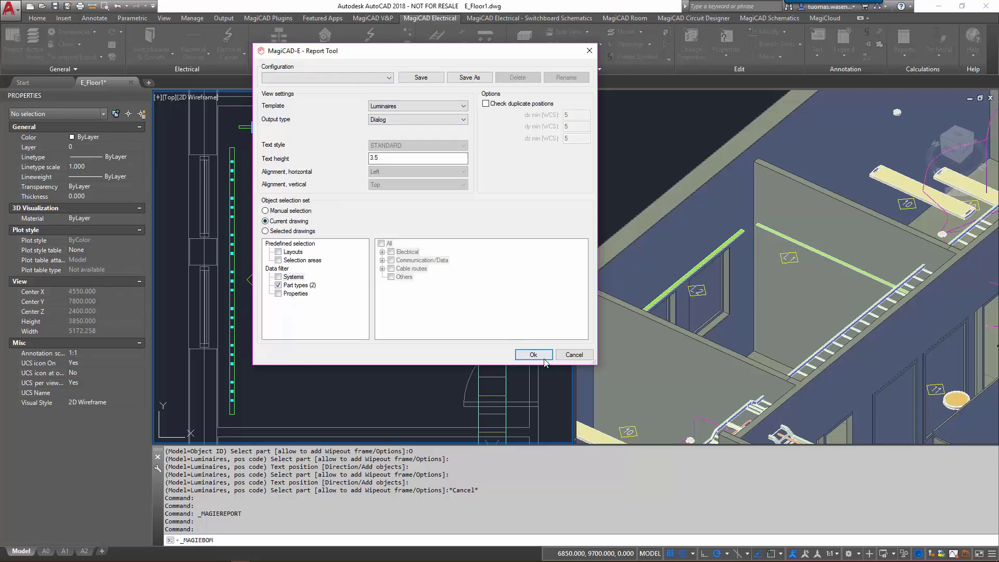
click(534, 354)
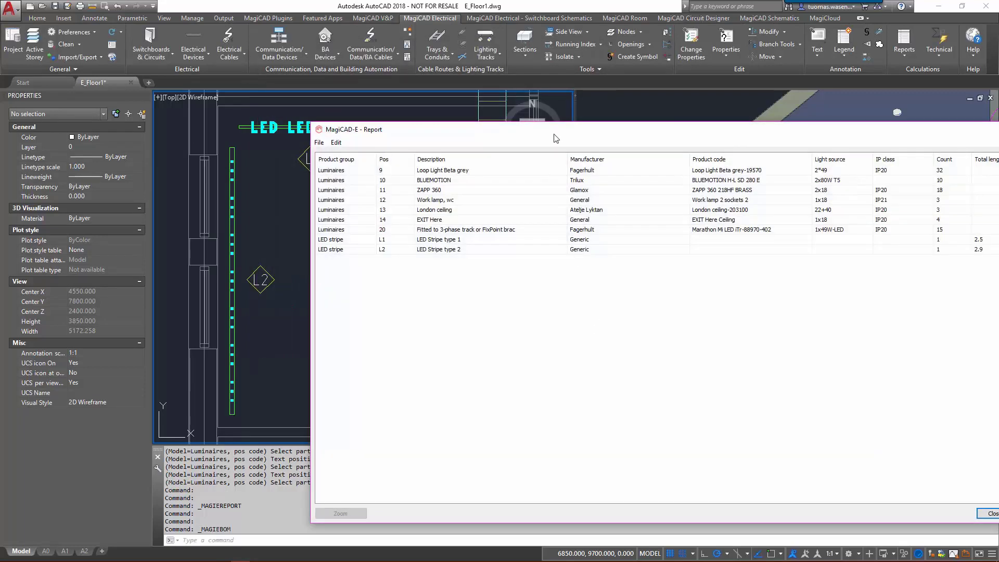